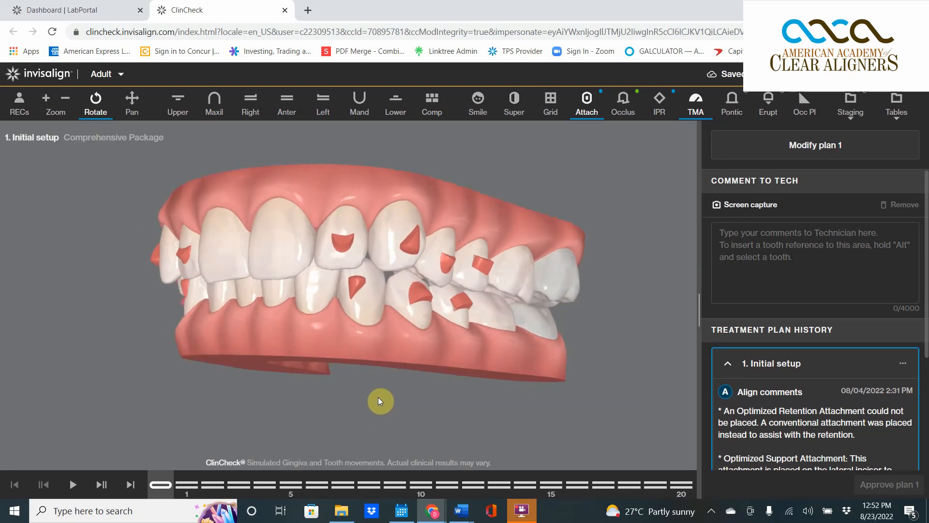
mouse_move(439, 279)
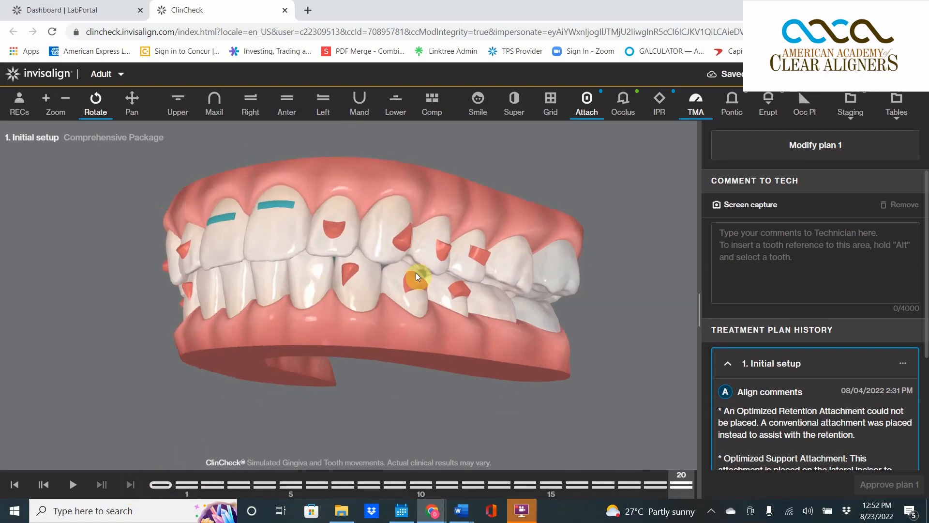
- Begin modifying plan 1, make the fixed molar movable and set the other lower molar unmovable
click(815, 145)
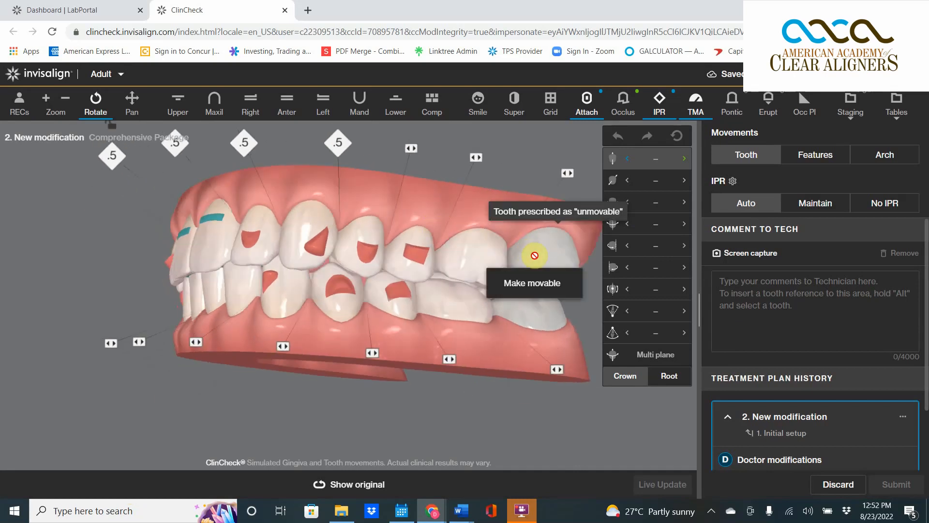
click(532, 283)
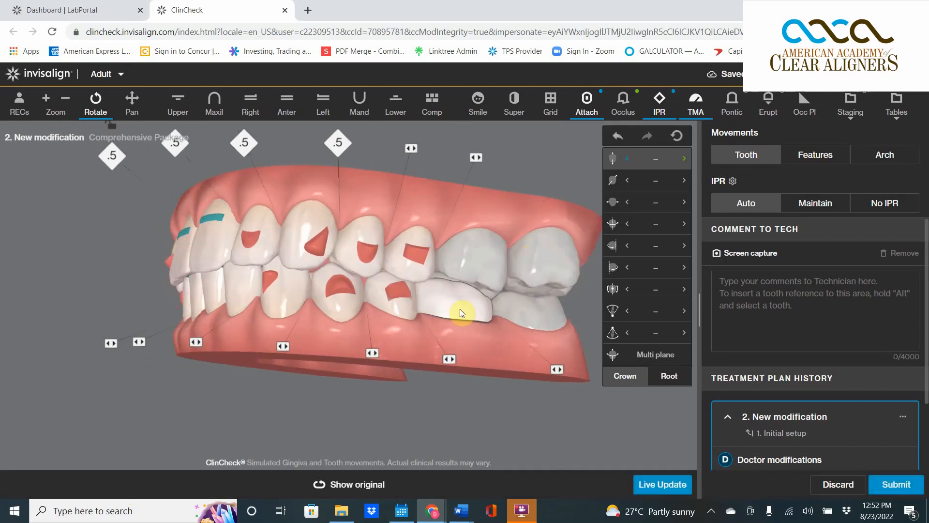
right_click(394, 267)
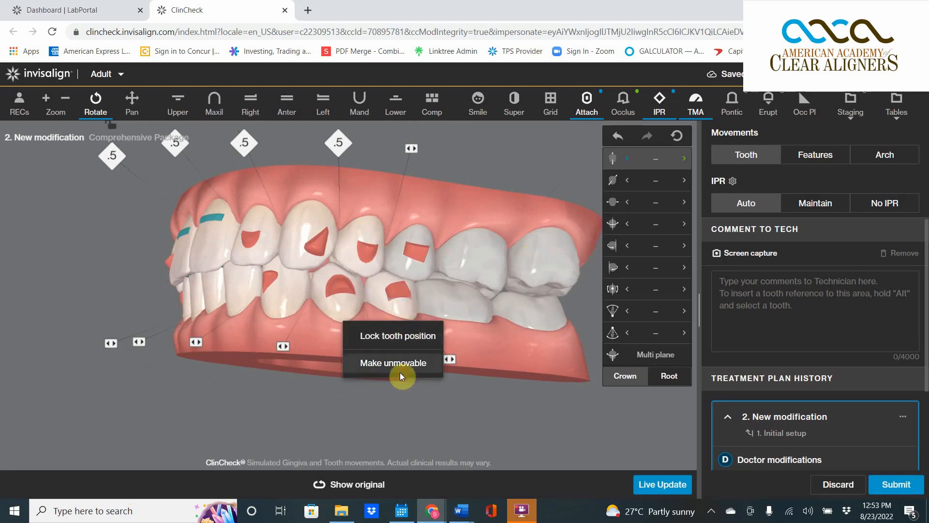
click(392, 362)
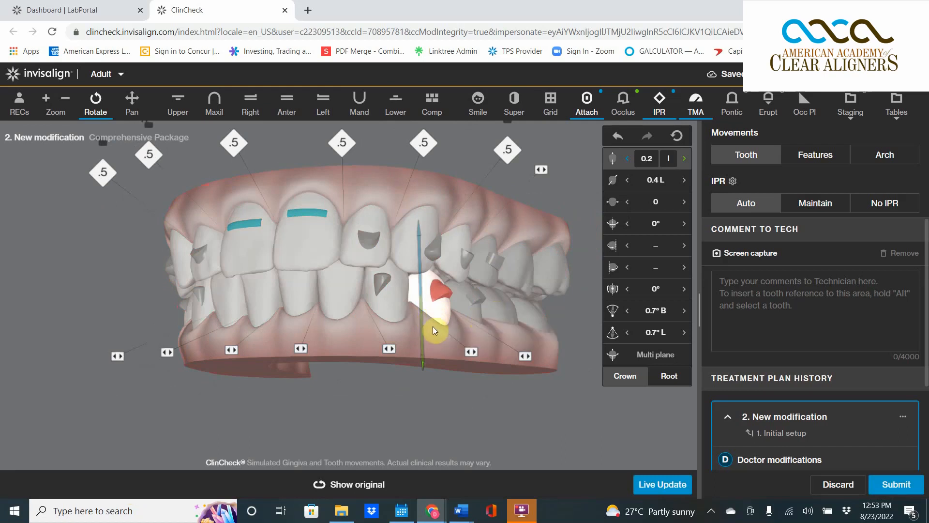
mouse_move(628, 338)
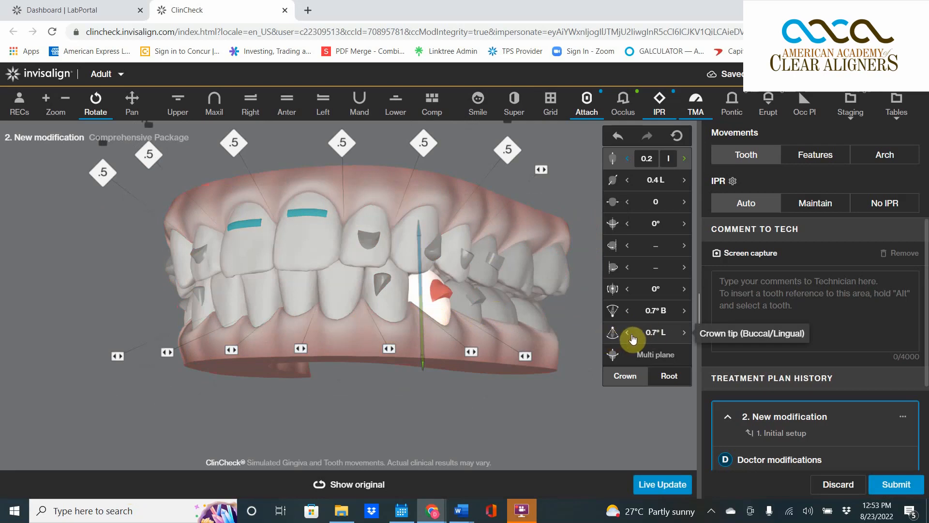
mouse_move(628, 341)
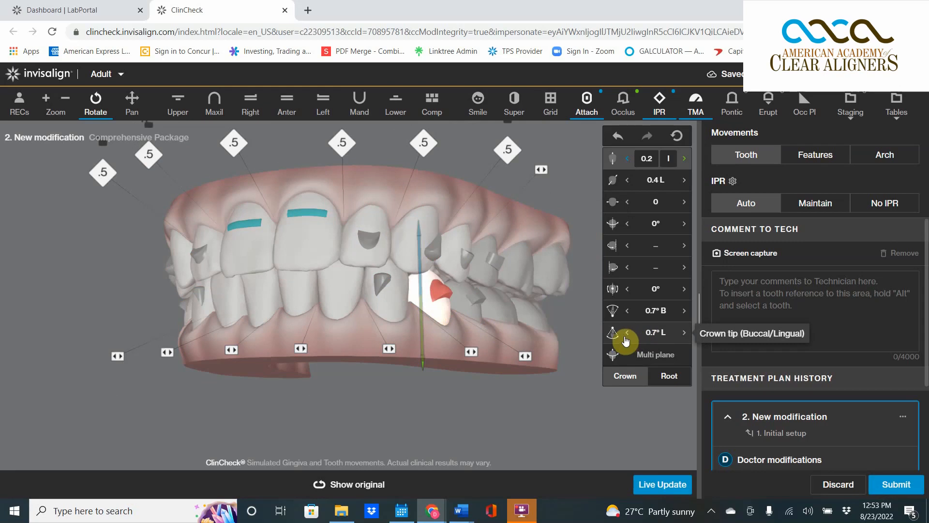
mouse_move(642, 339)
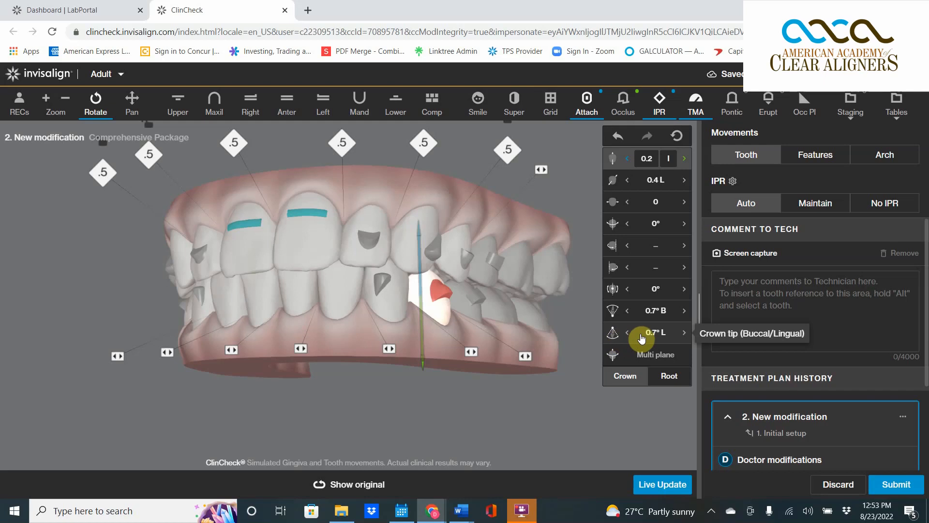
- Raise the lower premolar's buccal/lingual crown tip to 5.7° B in the movement table
click(625, 332)
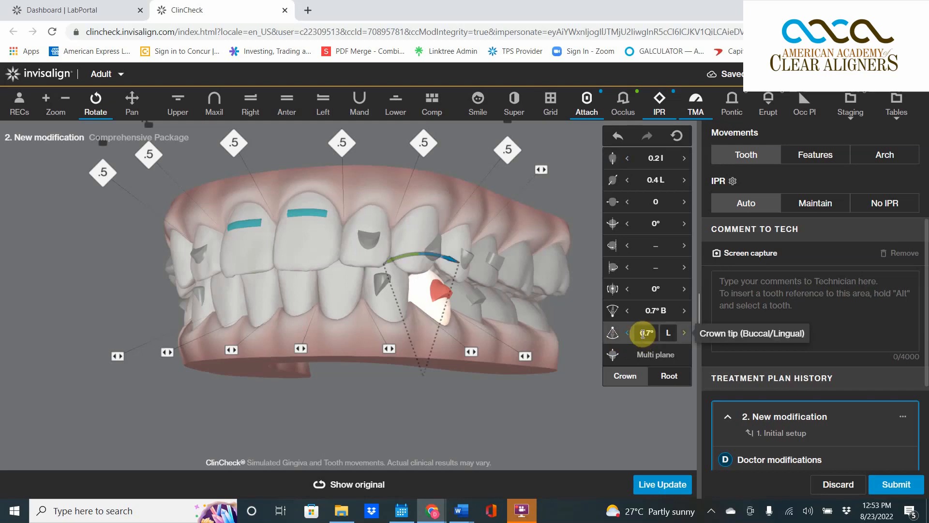
mouse_move(499, 301)
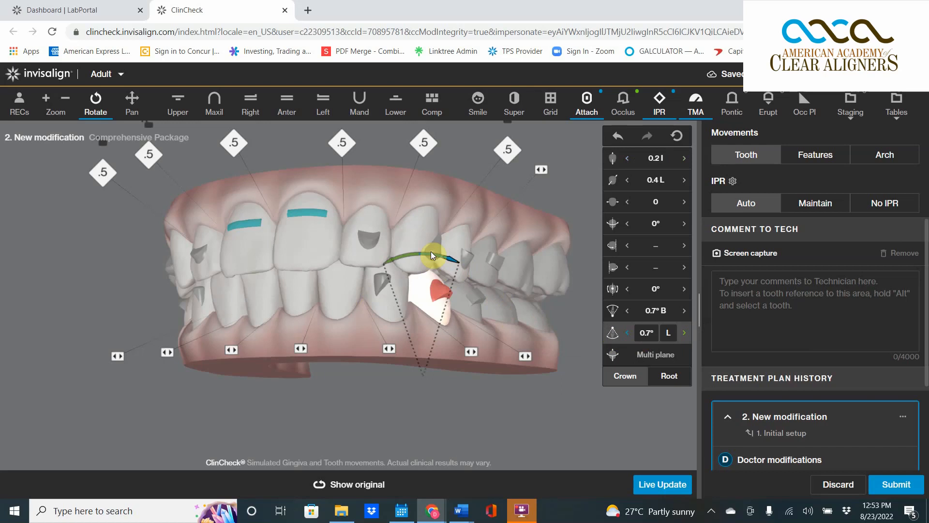
mouse_move(621, 337)
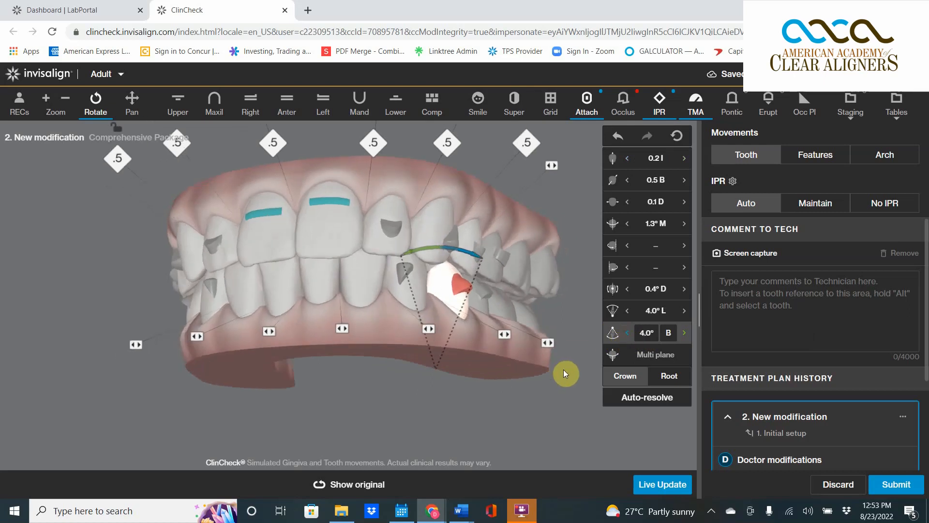
mouse_move(474, 305)
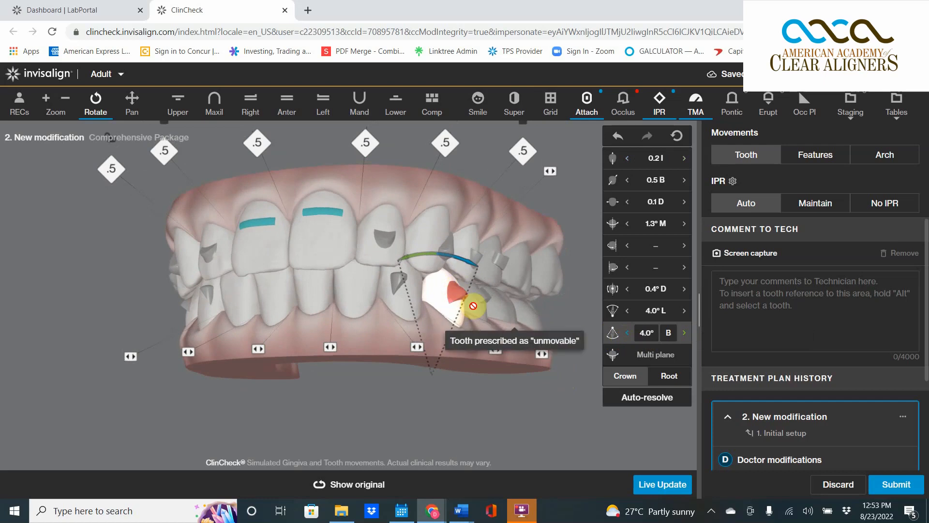
mouse_move(480, 338)
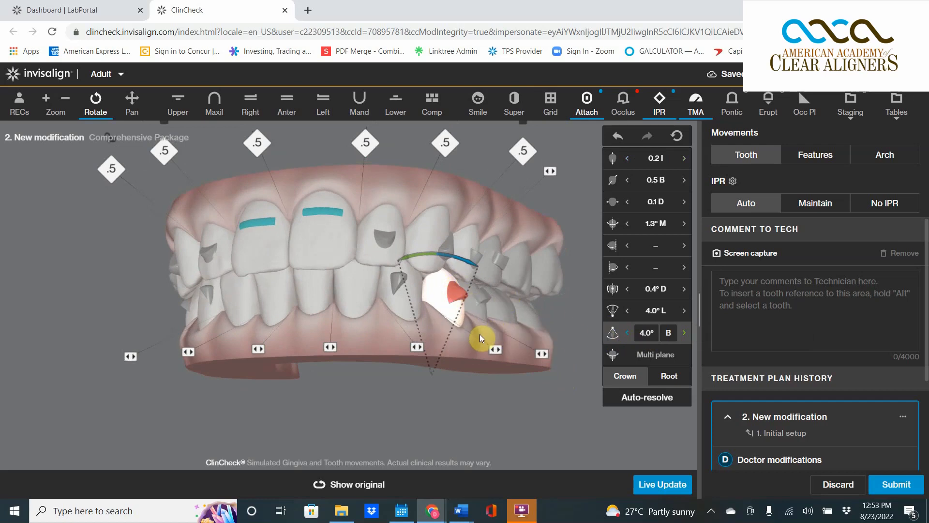
mouse_move(470, 374)
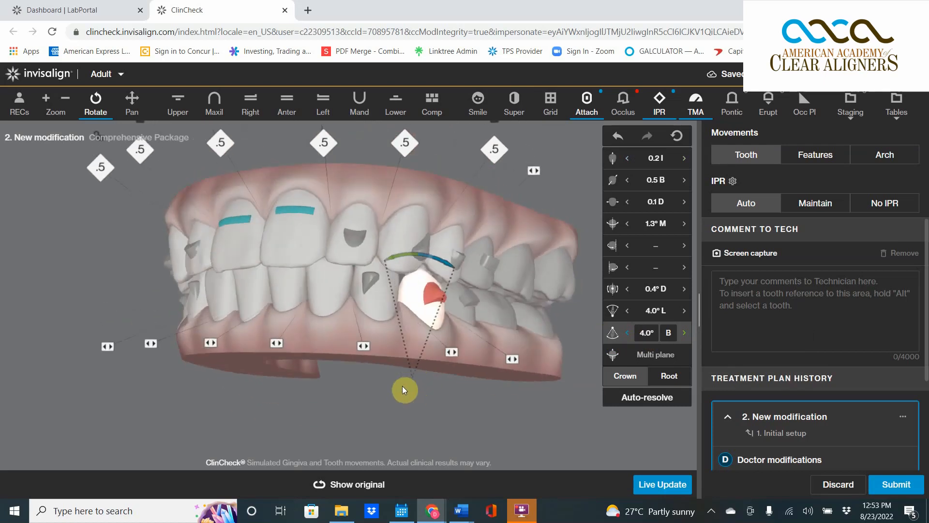
mouse_move(649, 355)
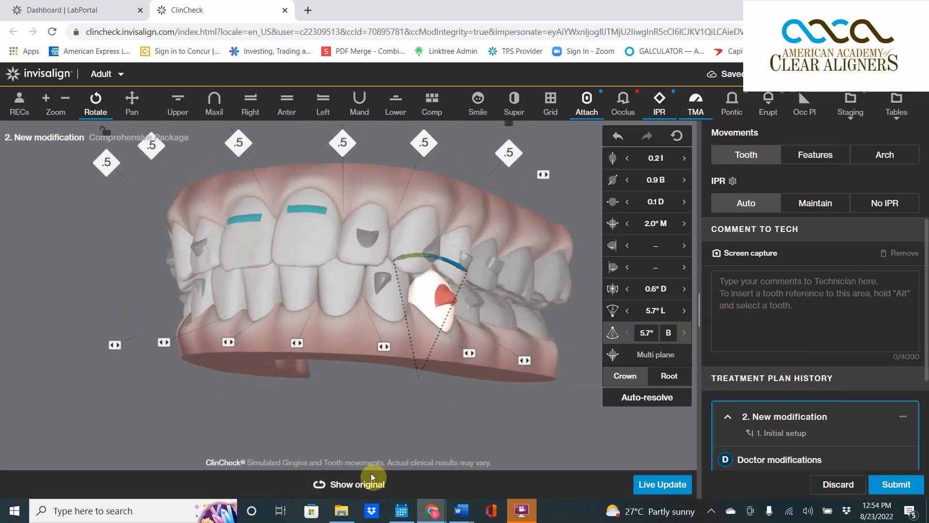
click(358, 484)
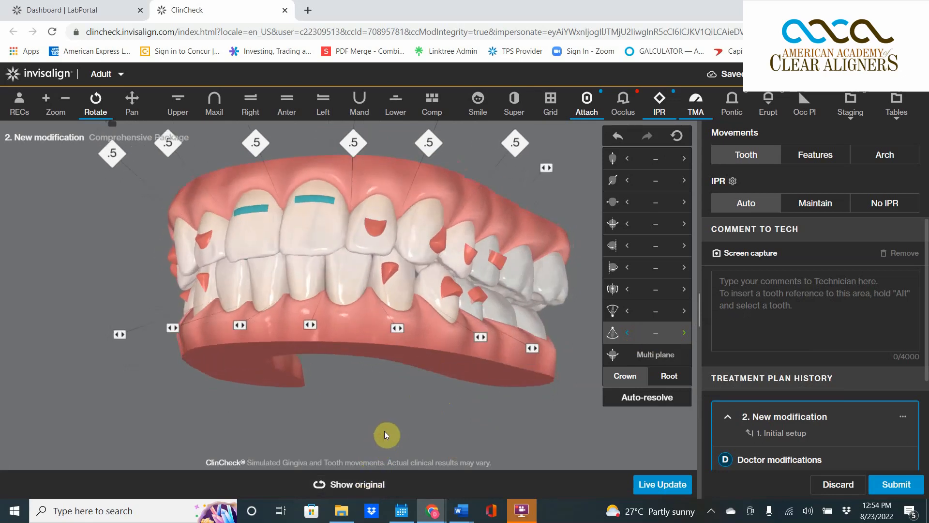
mouse_move(640, 239)
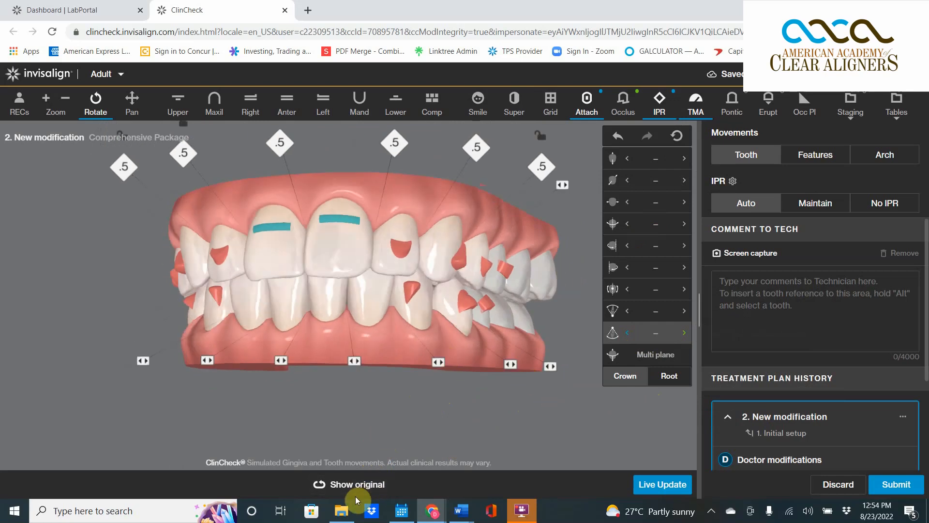
click(356, 484)
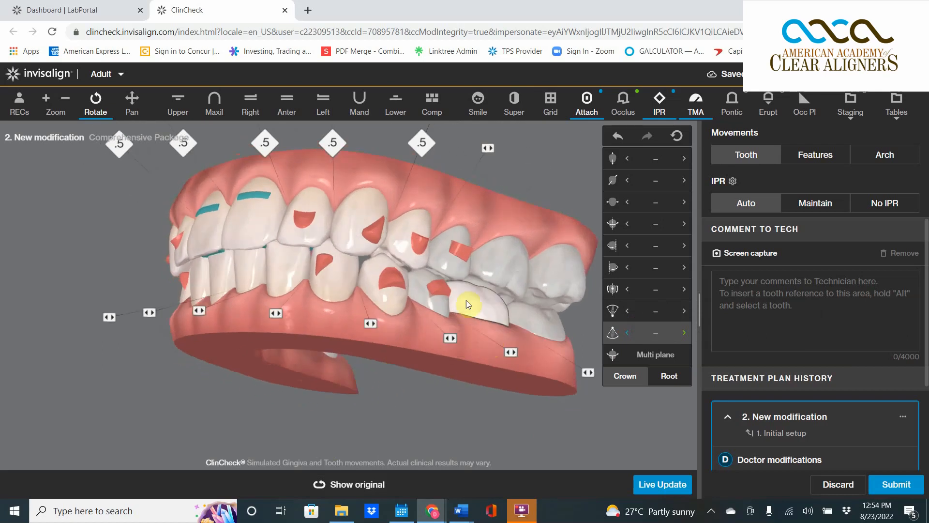
- Increase the lower molar's buccal crown tip stepwise to 9.0° B, checking the bite between adjustments
click(464, 304)
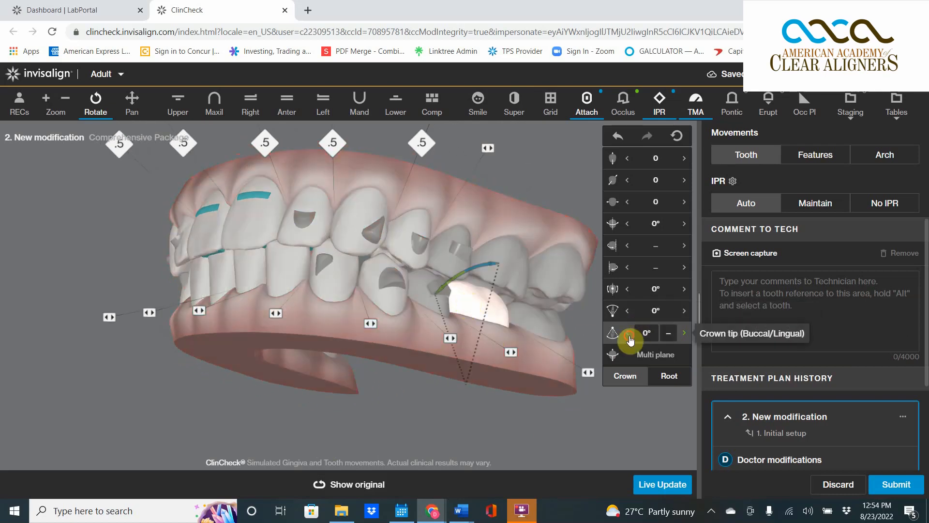
click(684, 332)
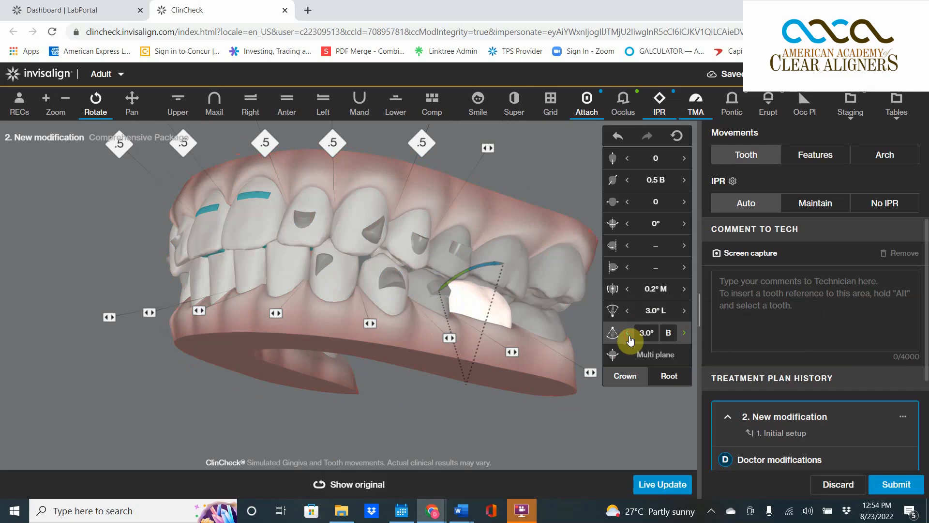
click(684, 332)
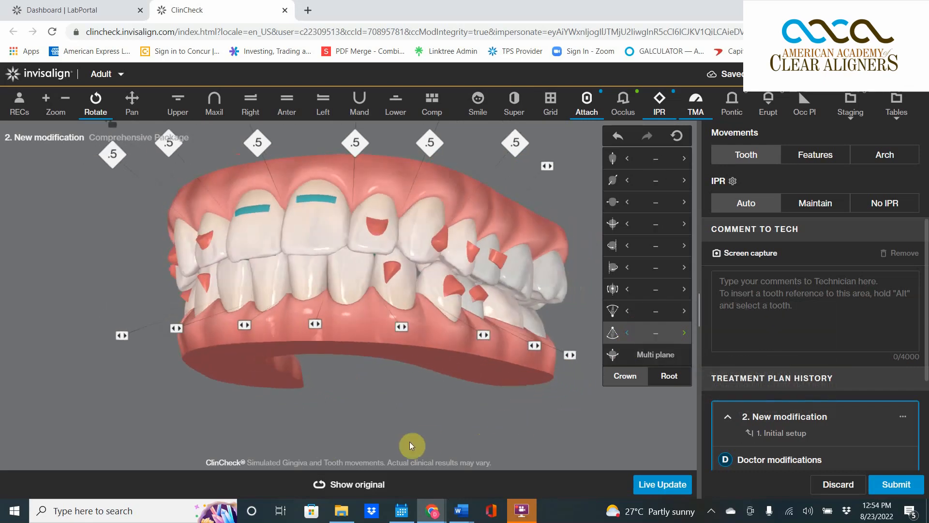
click(349, 484)
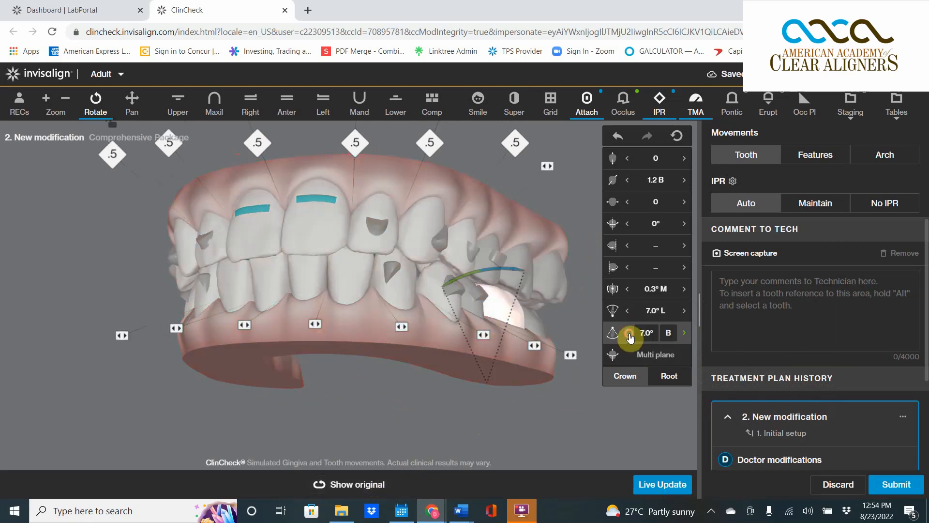
click(684, 332)
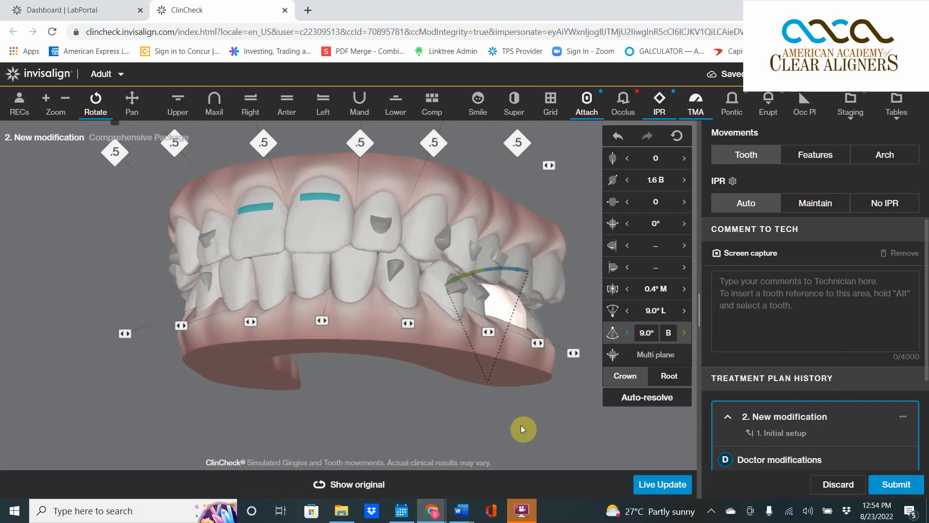
click(646, 397)
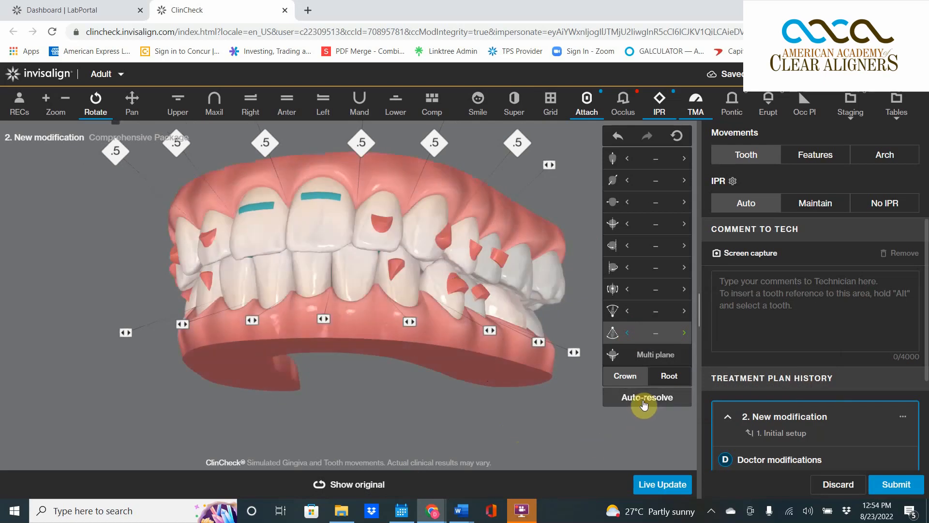
- Auto-resolve the tooth collisions caused by the new molar tip
click(646, 397)
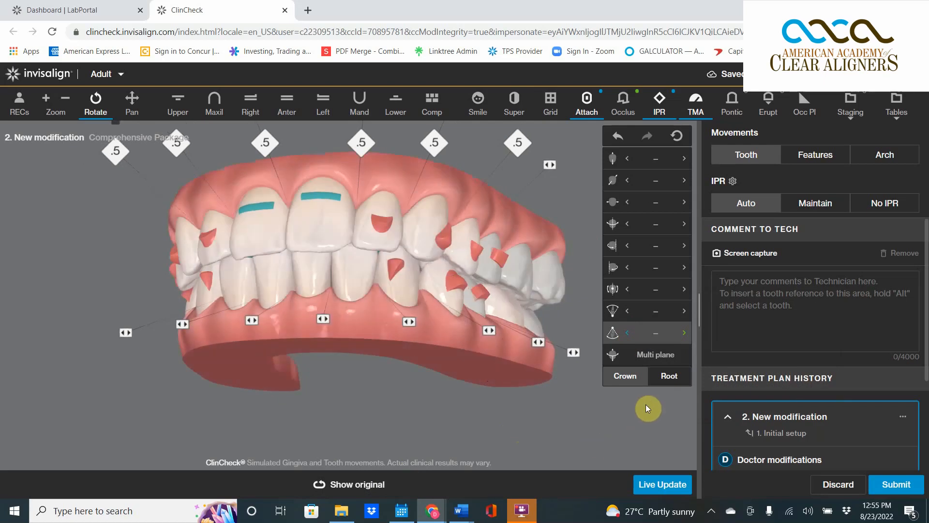